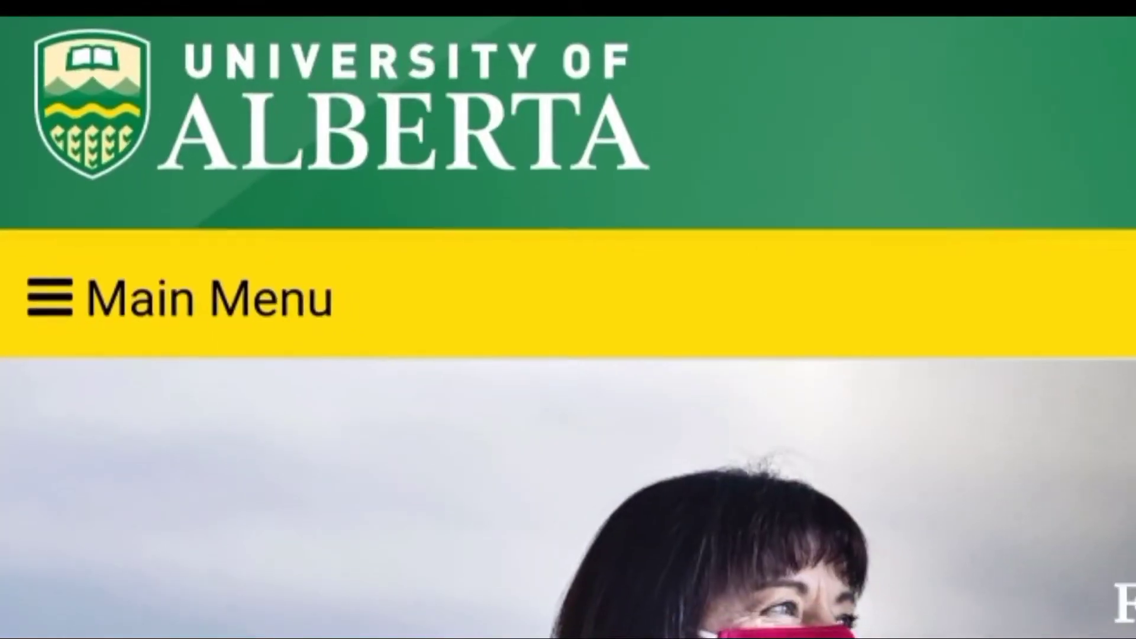
pyautogui.scroll(3)
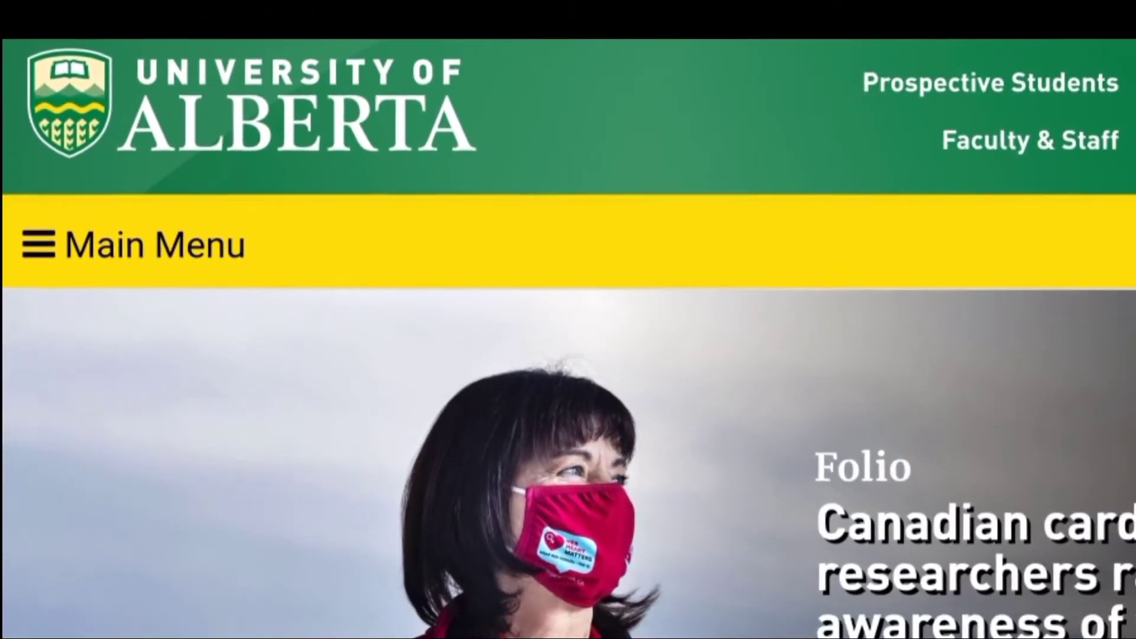